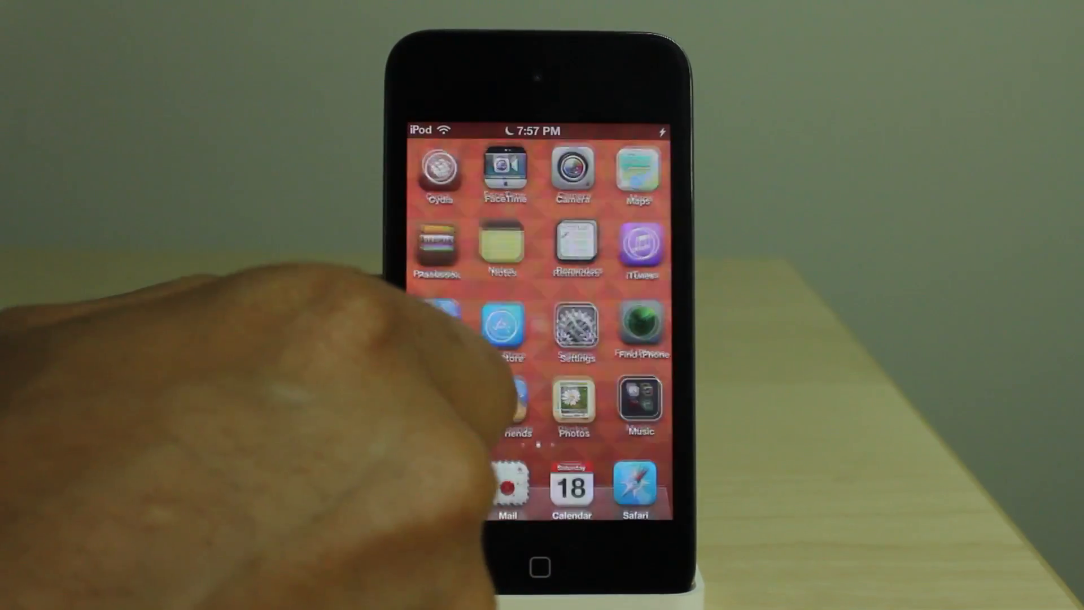
Read the iOS version 6.1.2 under Settings > General > About and return to the settings list.
left_click(505, 248)
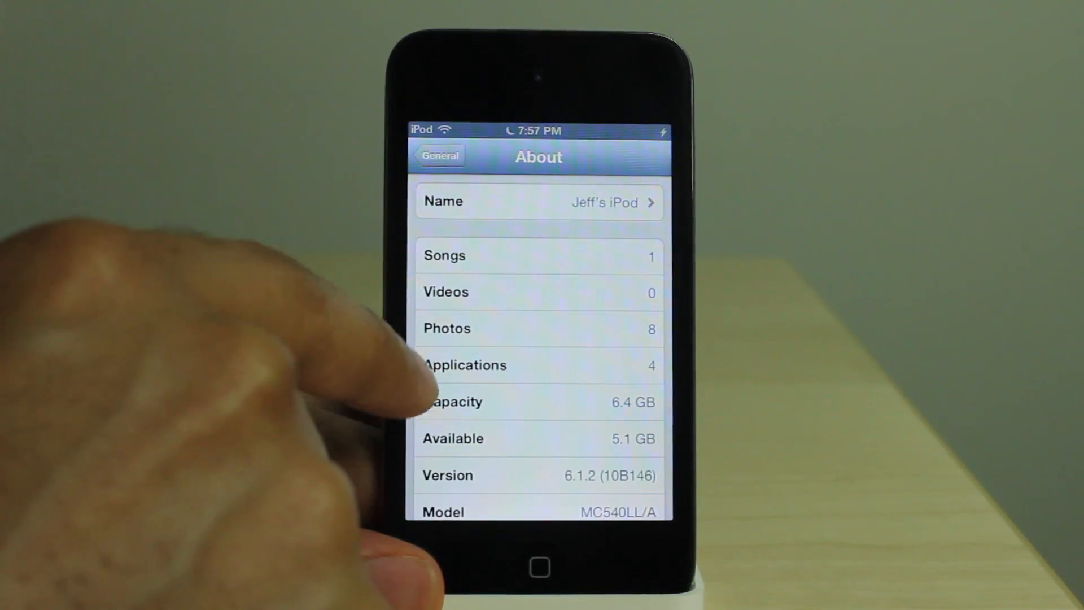
left_click(439, 156)
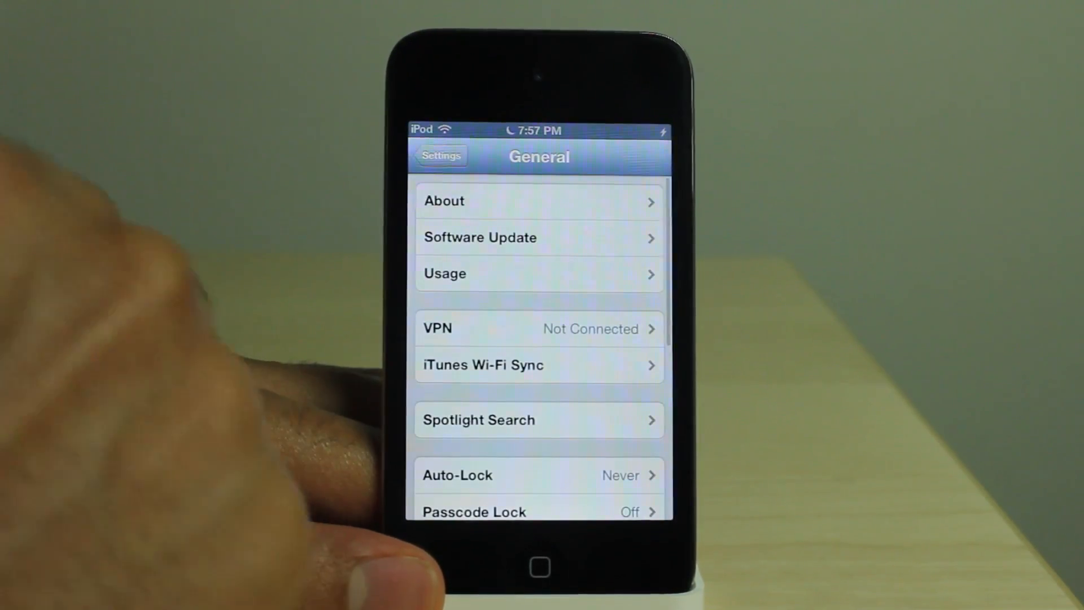
left_click(538, 201)
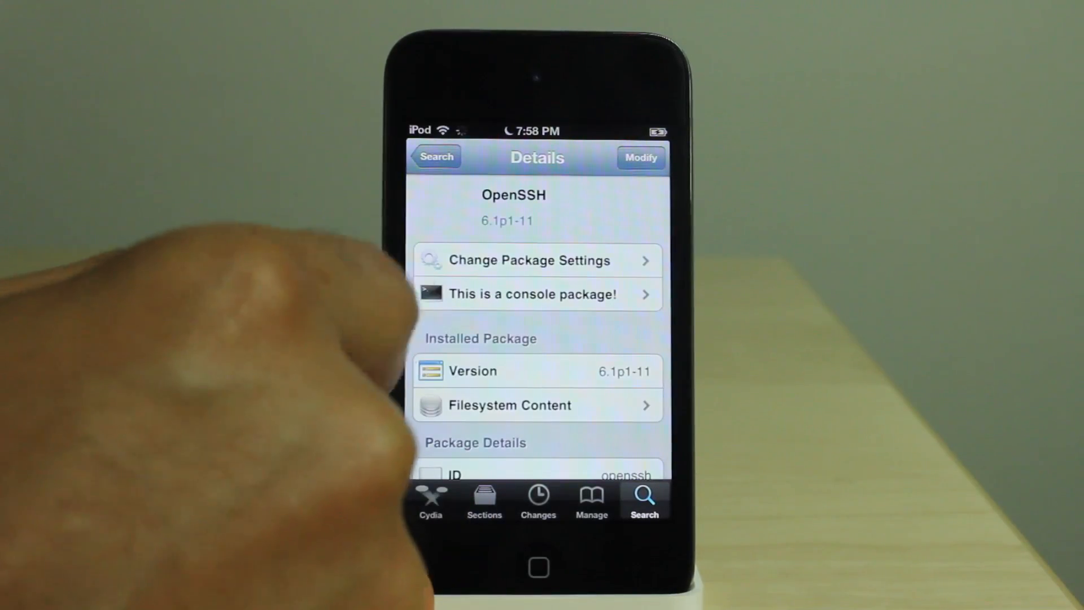
Confirm OpenSSH 6.1p1-11 shows as installed in Cydia and return to the search results.
left_click(434, 156)
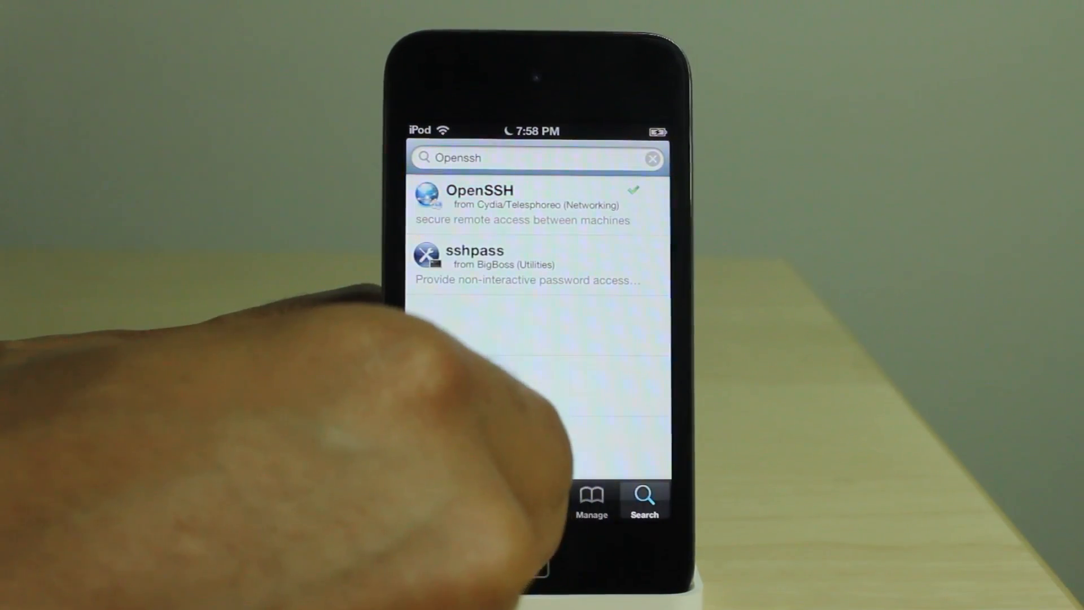
left_click(532, 157)
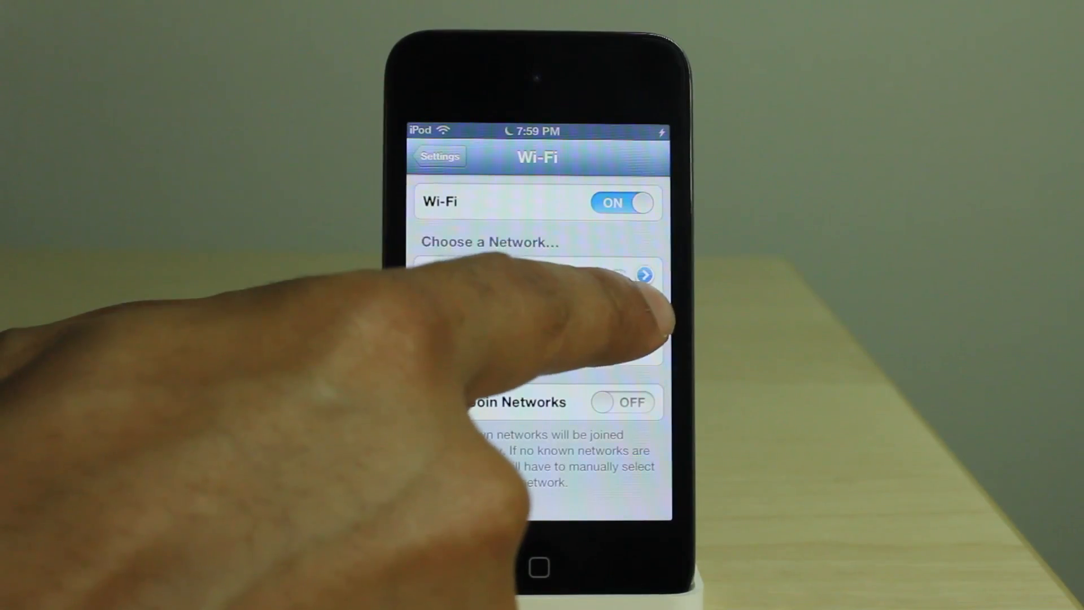
View the connected Wi-Fi network's details to read the iPod's IP address 10.0.1.12.
left_click(645, 274)
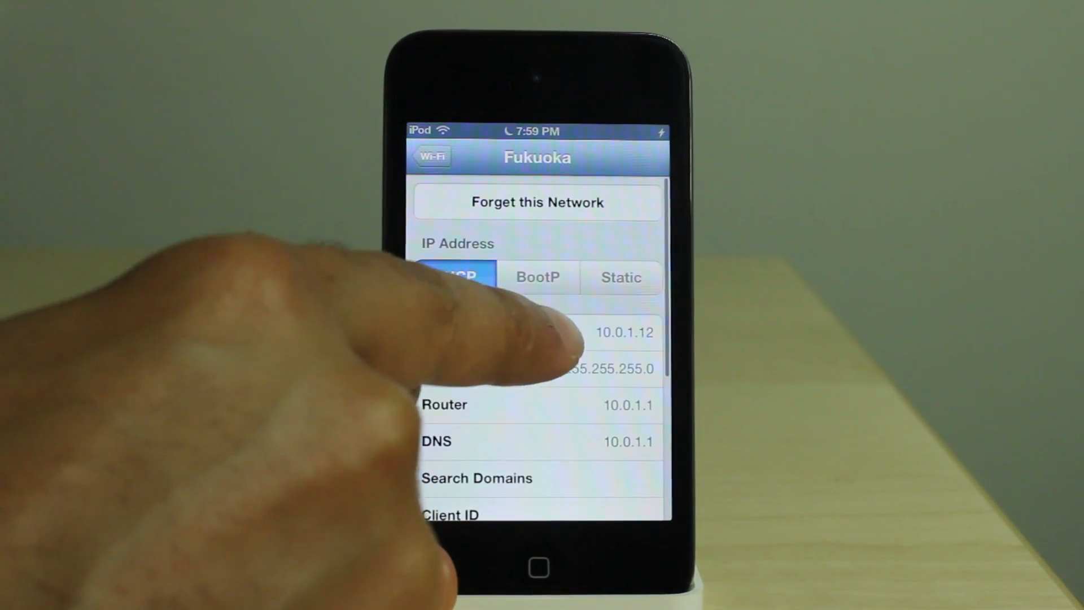
left_click(454, 276)
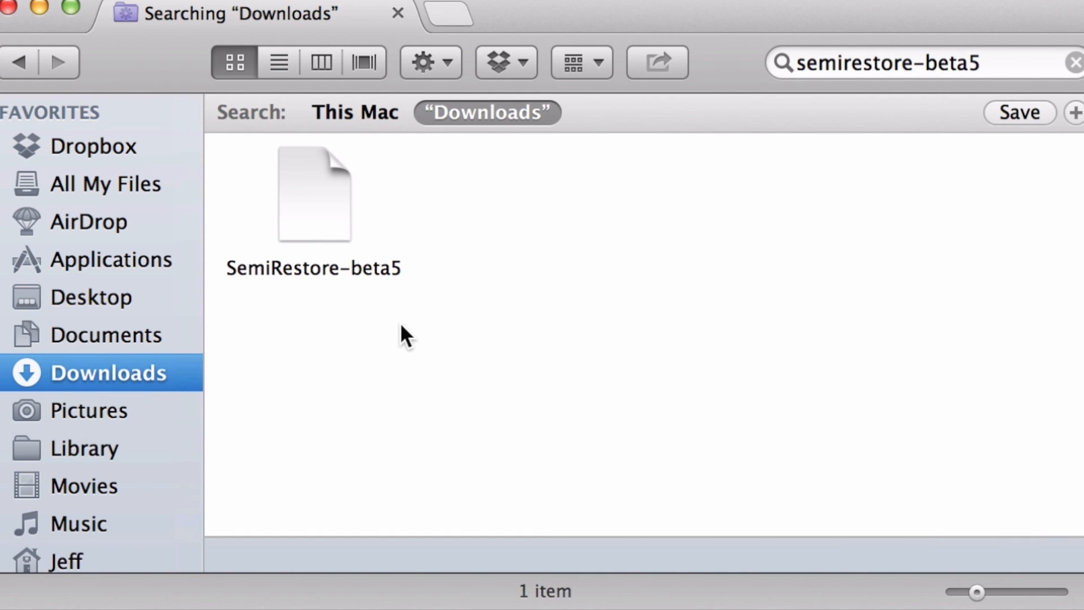
mouse_move(308, 198)
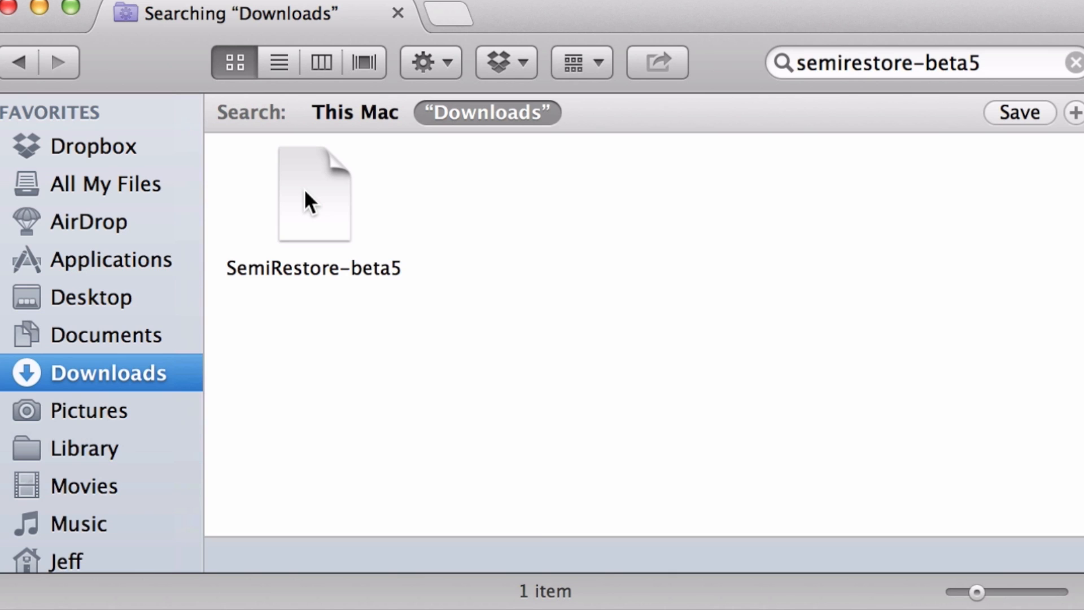
Select the SemiRestore-beta5 file in the Finder Downloads search results.
left_click(313, 195)
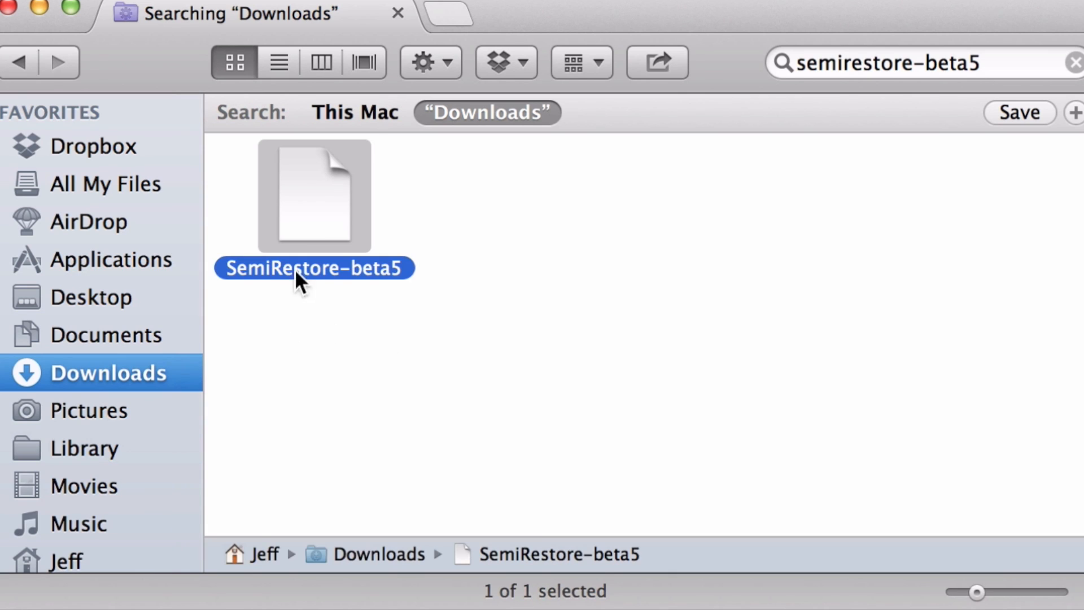
mouse_move(308, 575)
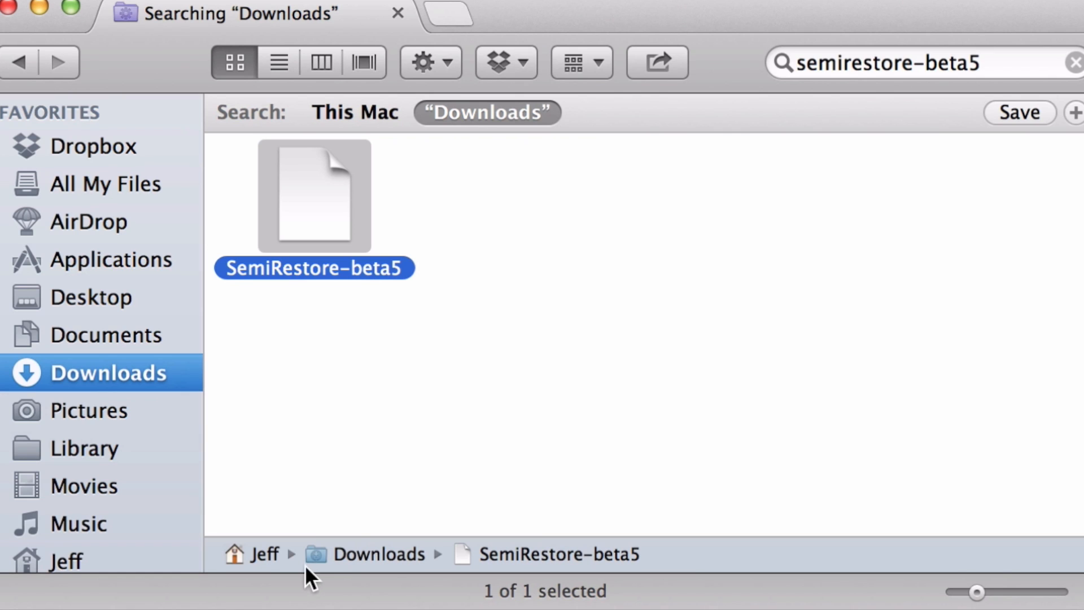
mouse_move(282, 290)
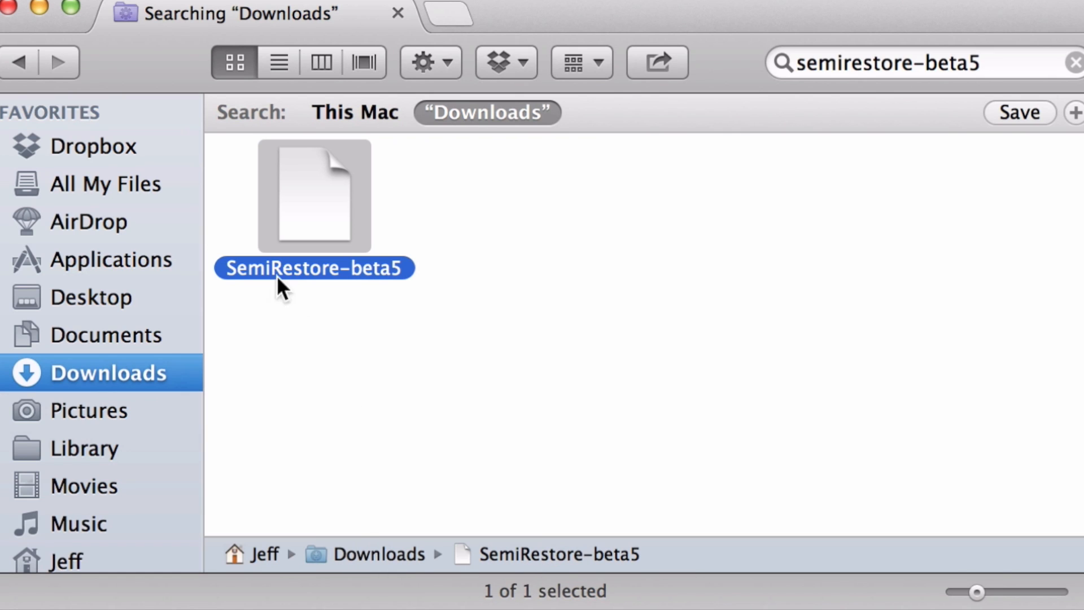
mouse_move(357, 298)
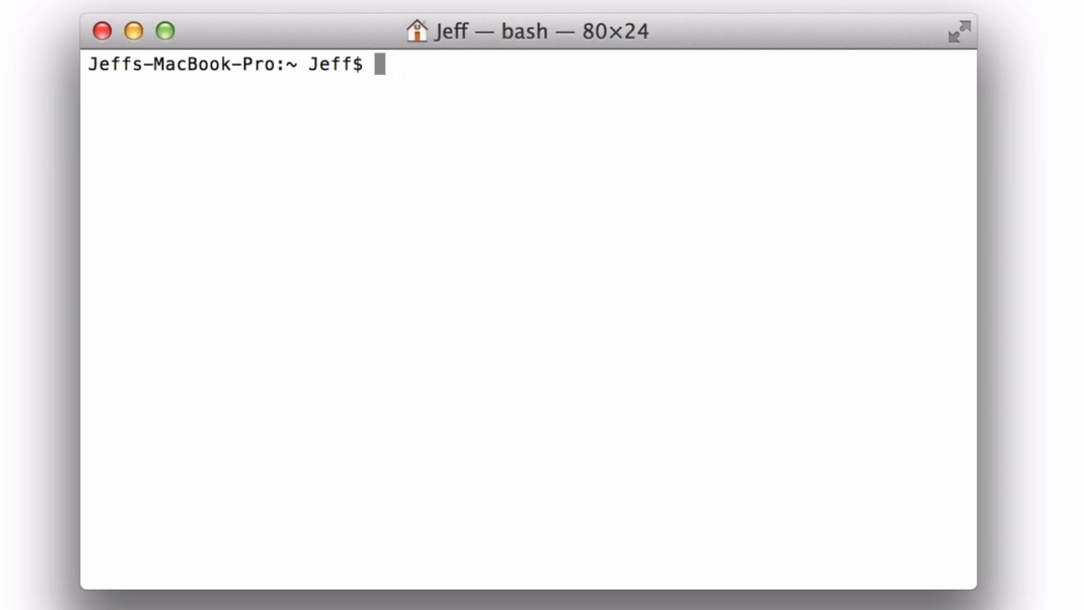
type("ls")
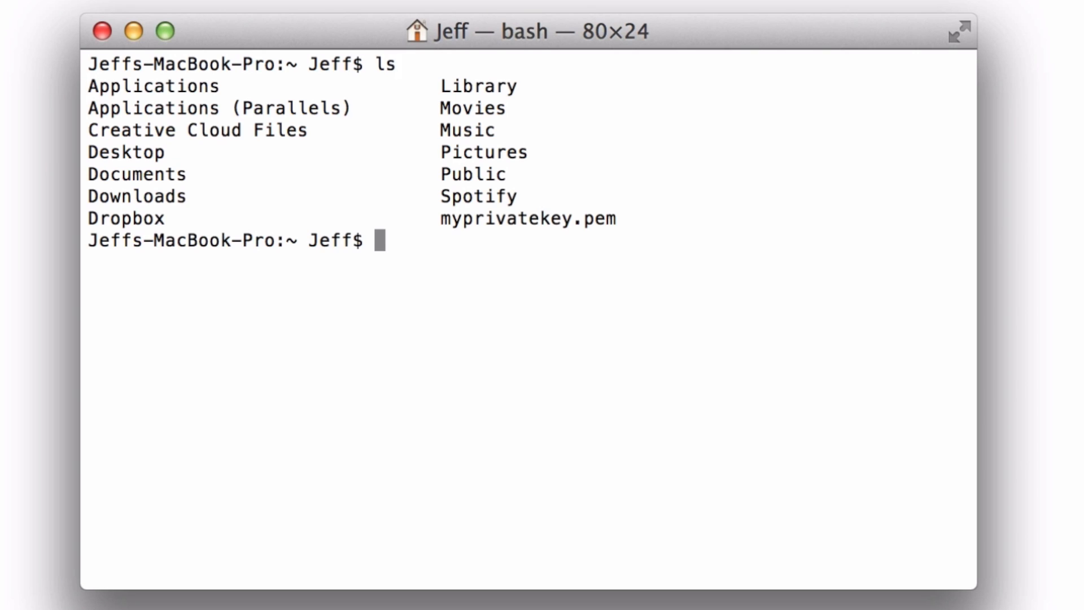
type("cd downloads")
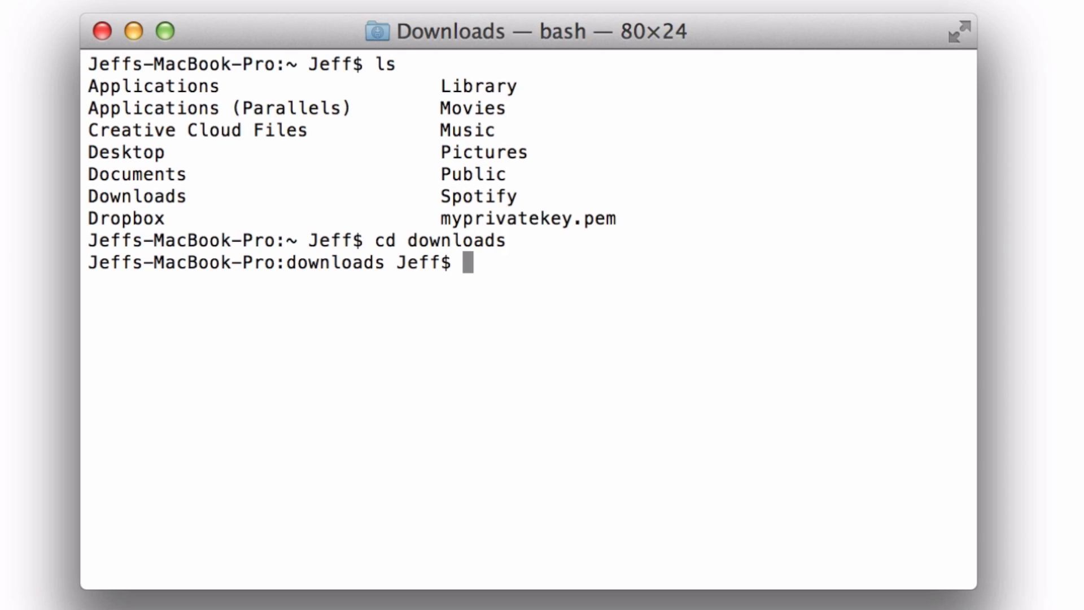
type("clear")
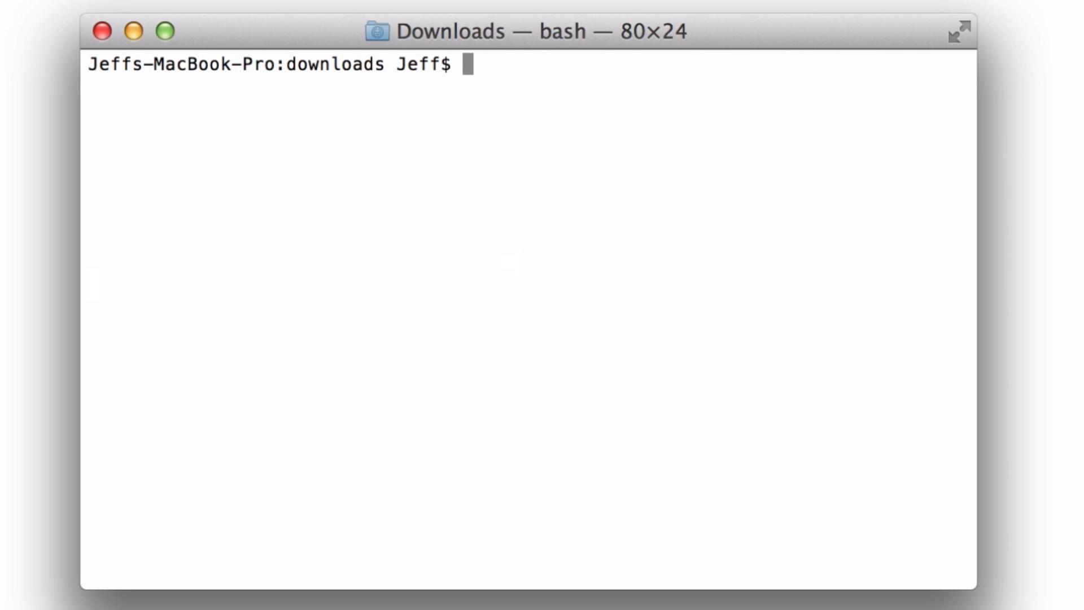
type("scp SemiRestore-beta5 root@10.0.1.12:/var/root/SemiRestore-beta5")
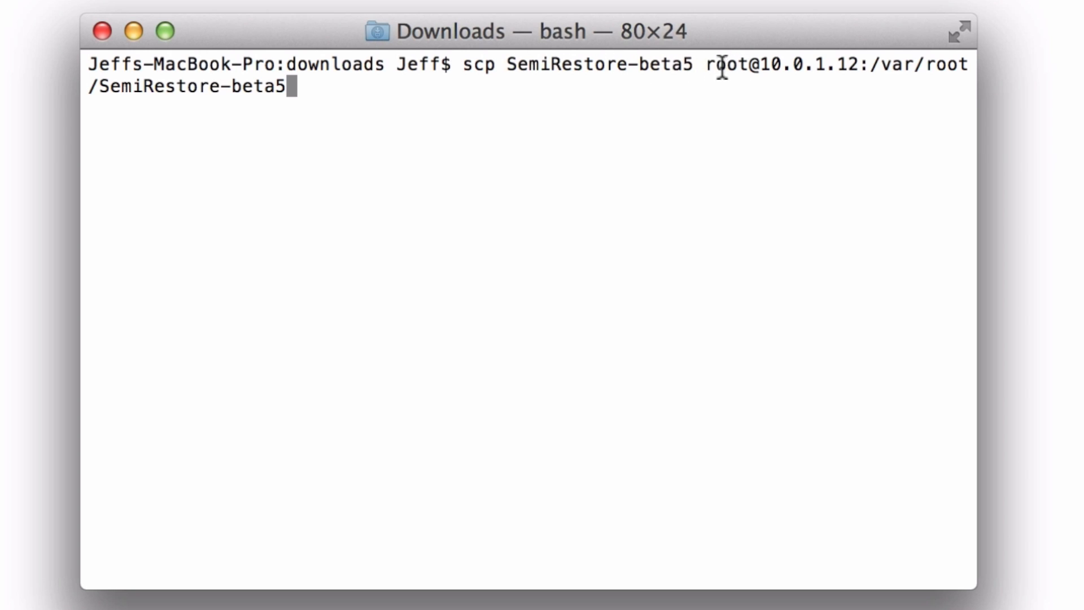
mouse_move(874, 75)
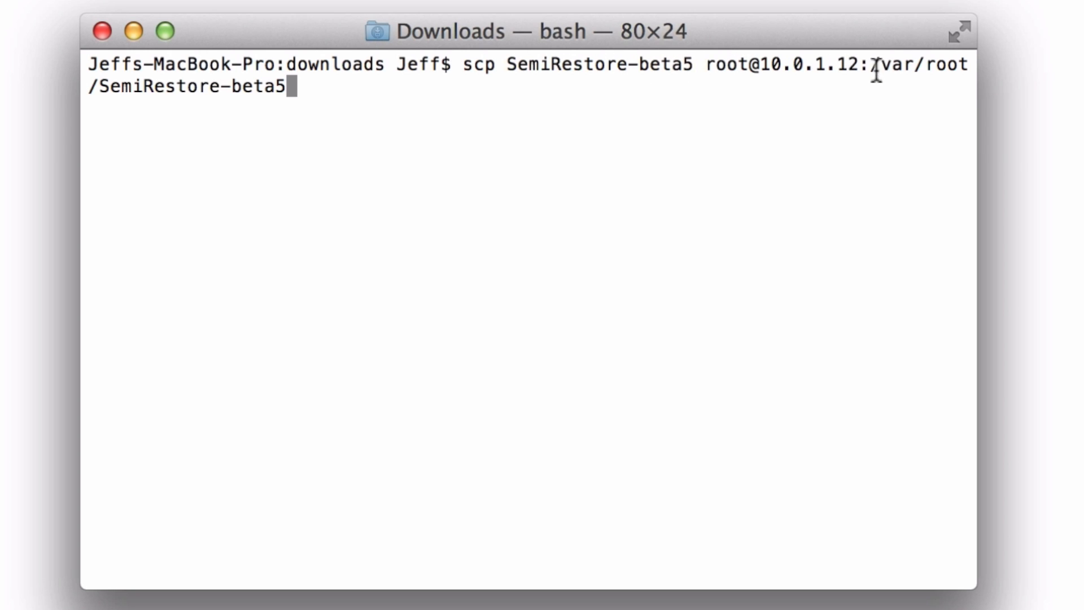
mouse_move(321, 93)
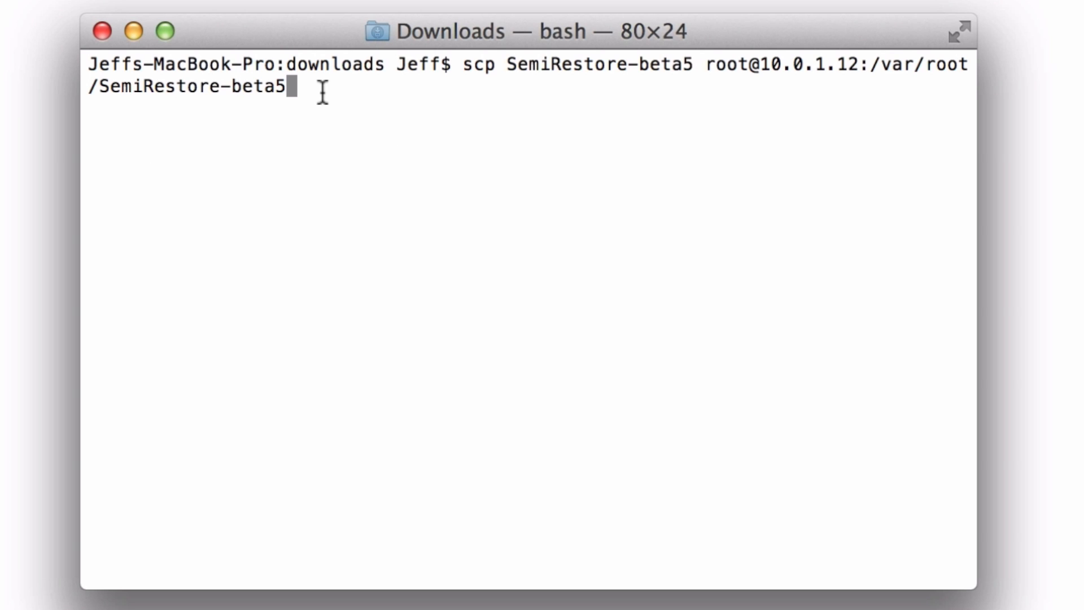
mouse_move(332, 133)
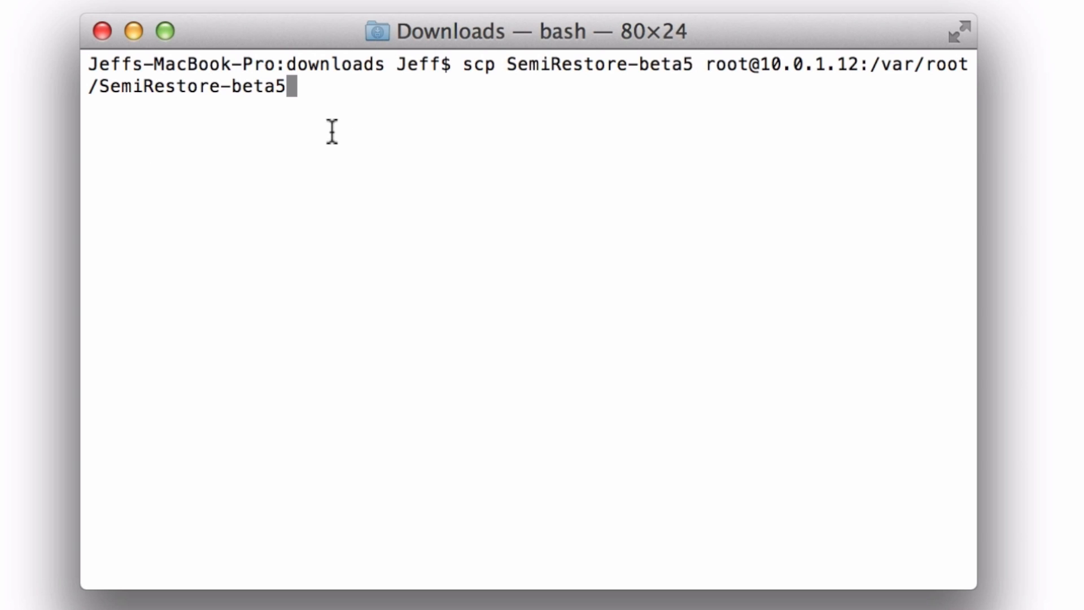
mouse_move(354, 99)
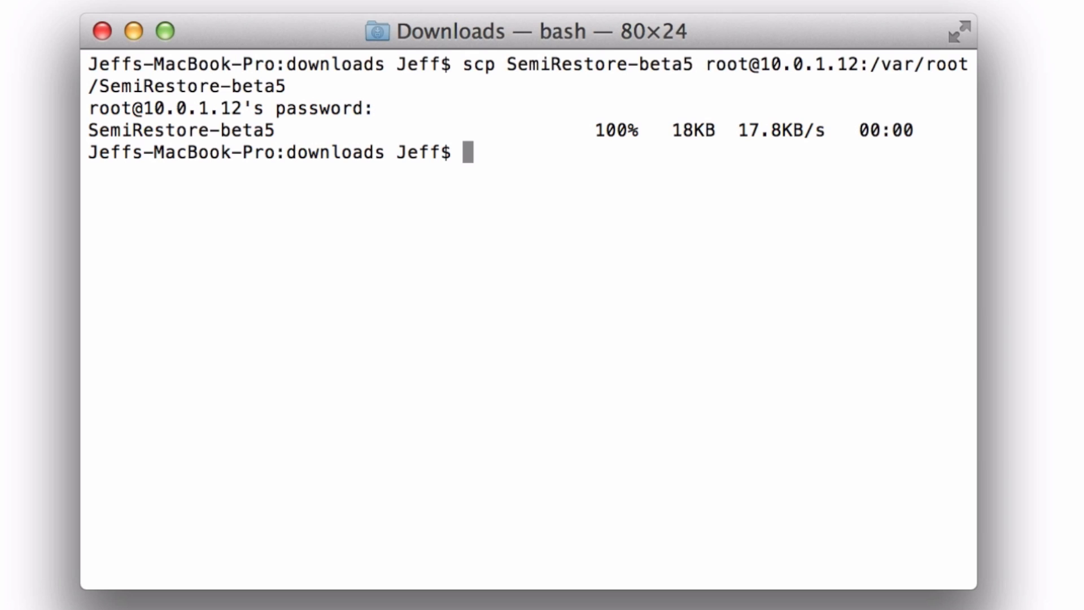
type("s")
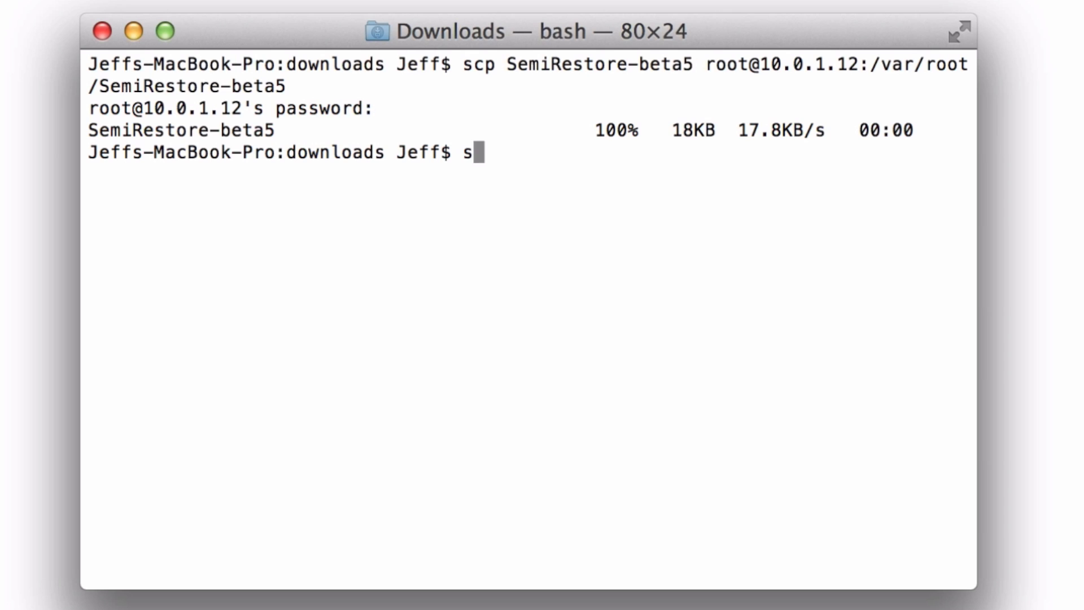
type("sh root")
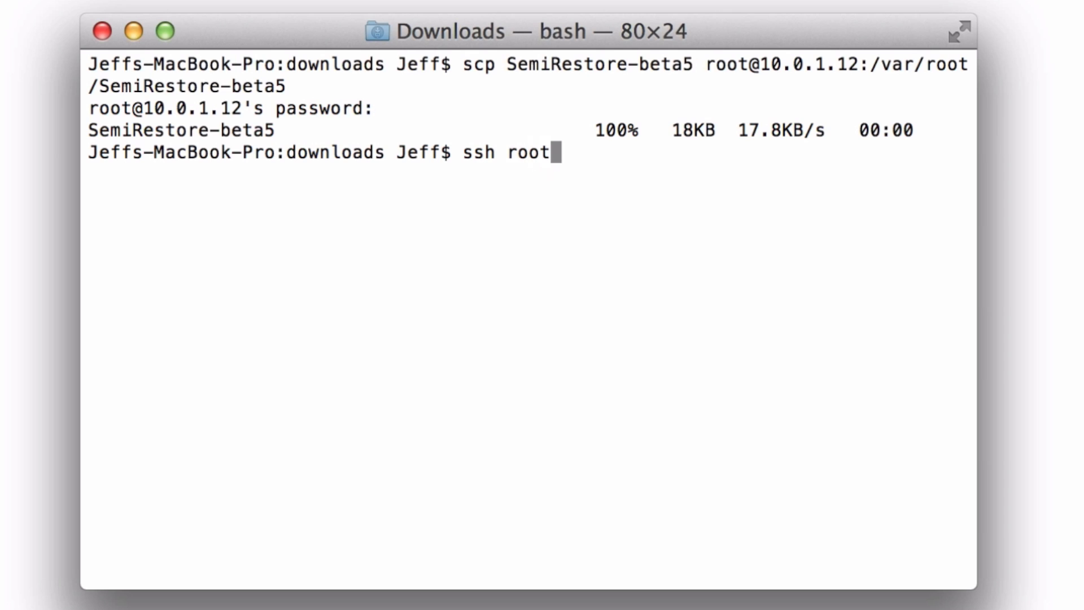
type("@10.0.")
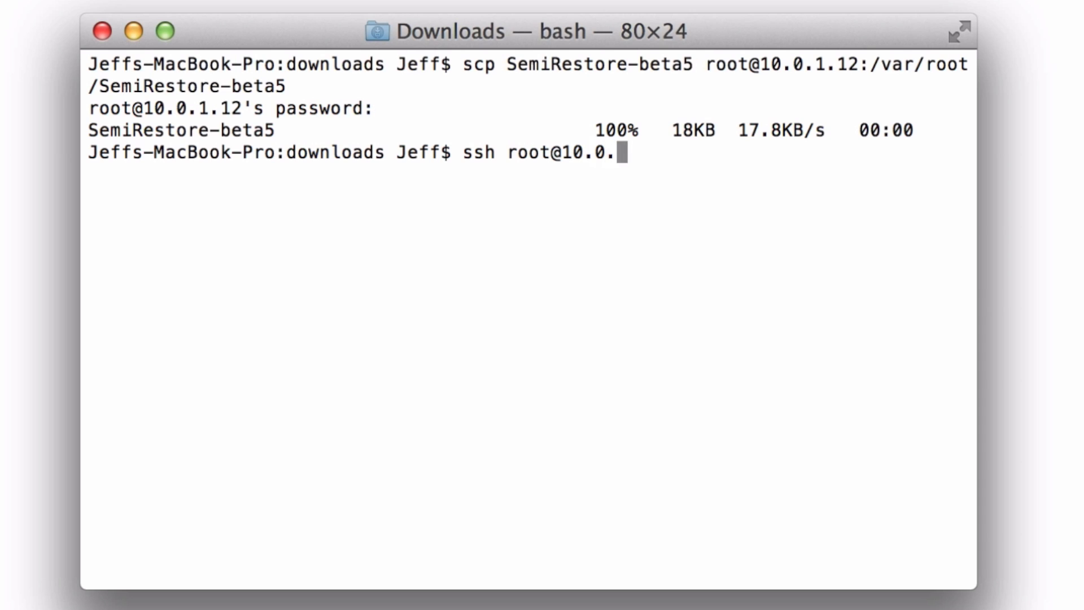
type("1.12")
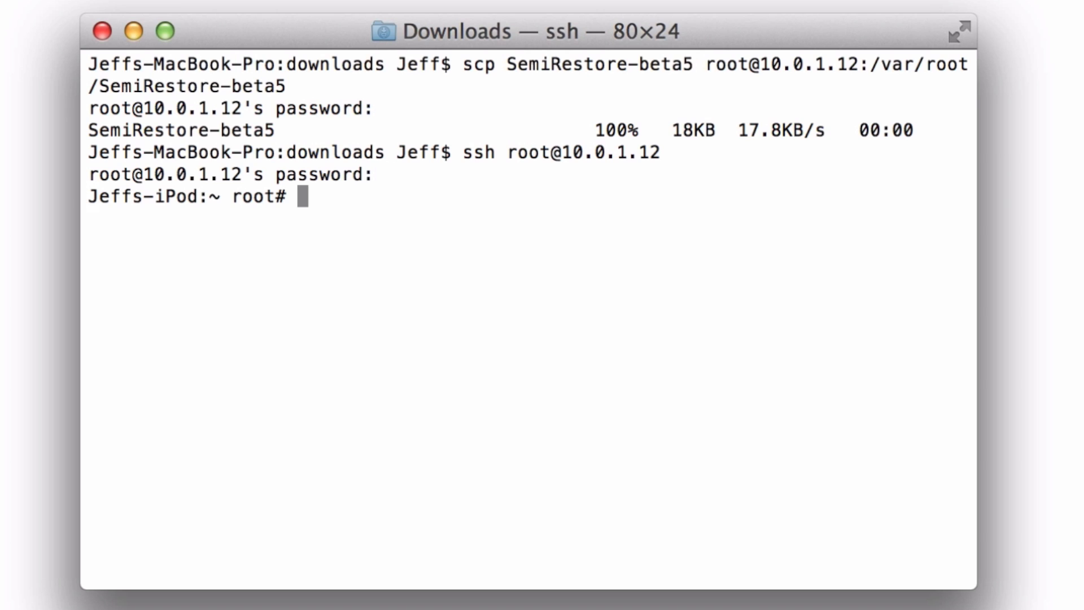
Navigate to /var/root, confirm SemiRestore-beta5 is there and make it executable with chmod +x.
type("ls")
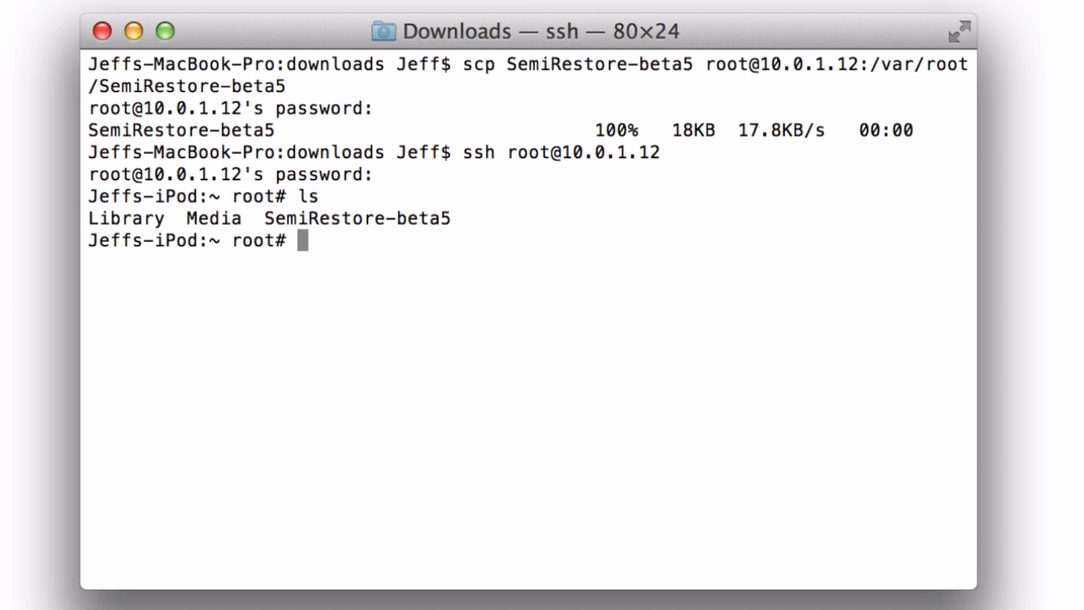
type("cd /")
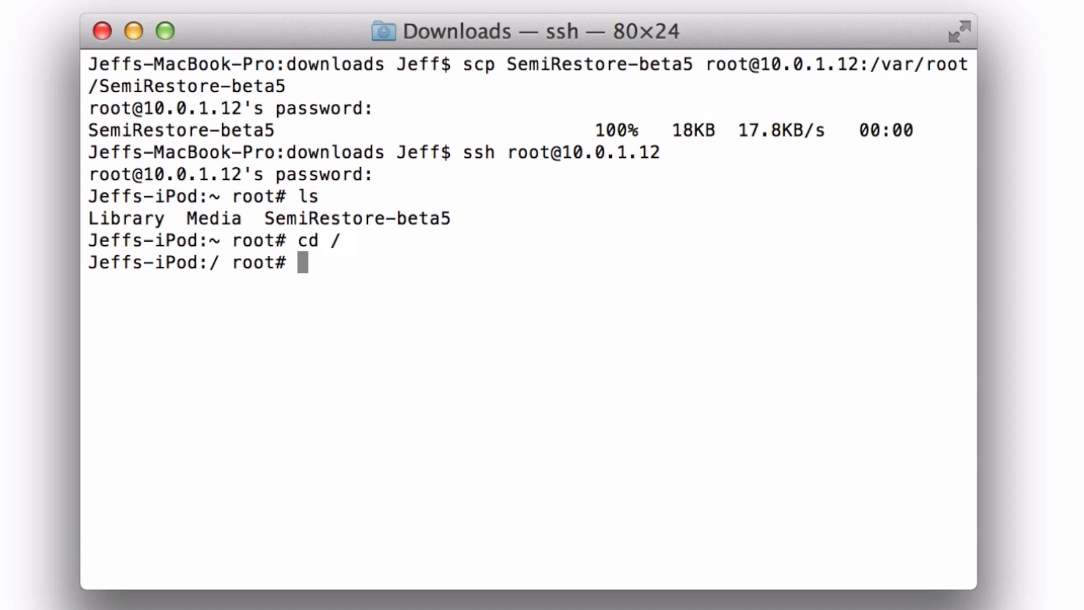
type("ls")
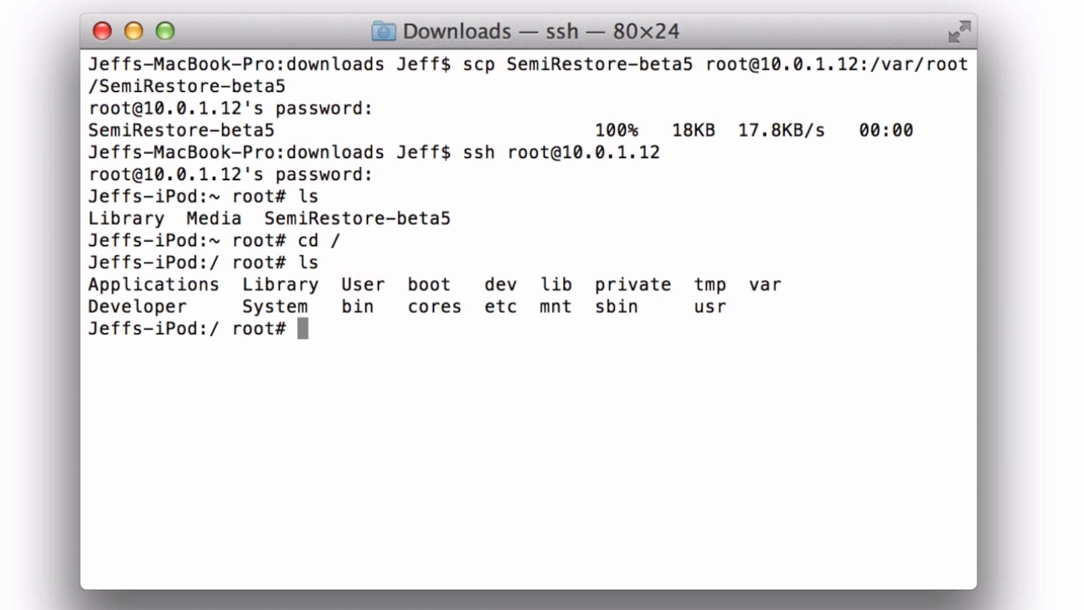
type("cd")
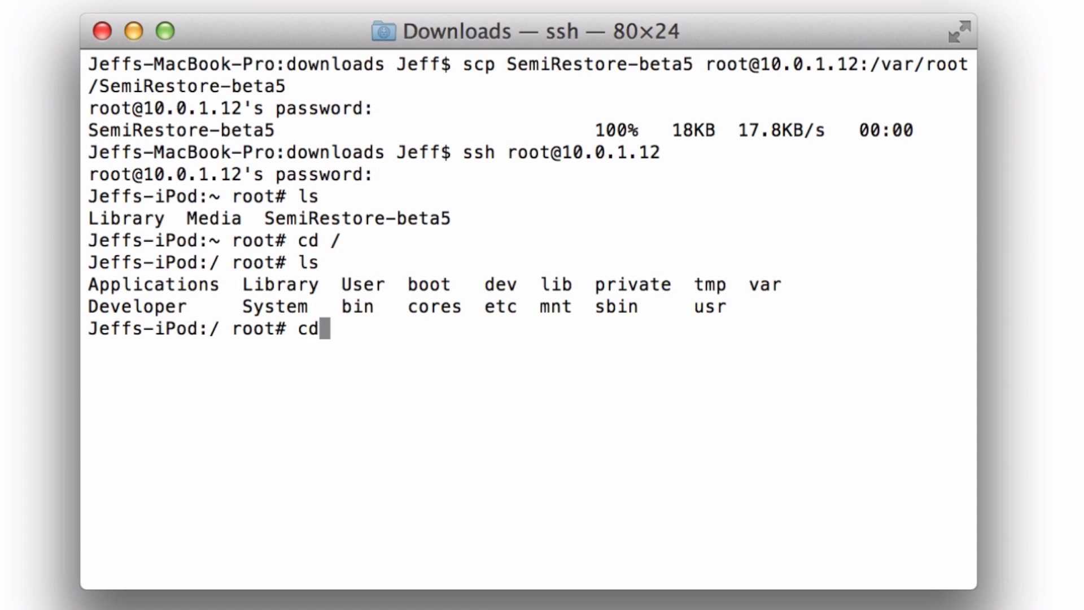
type("var")
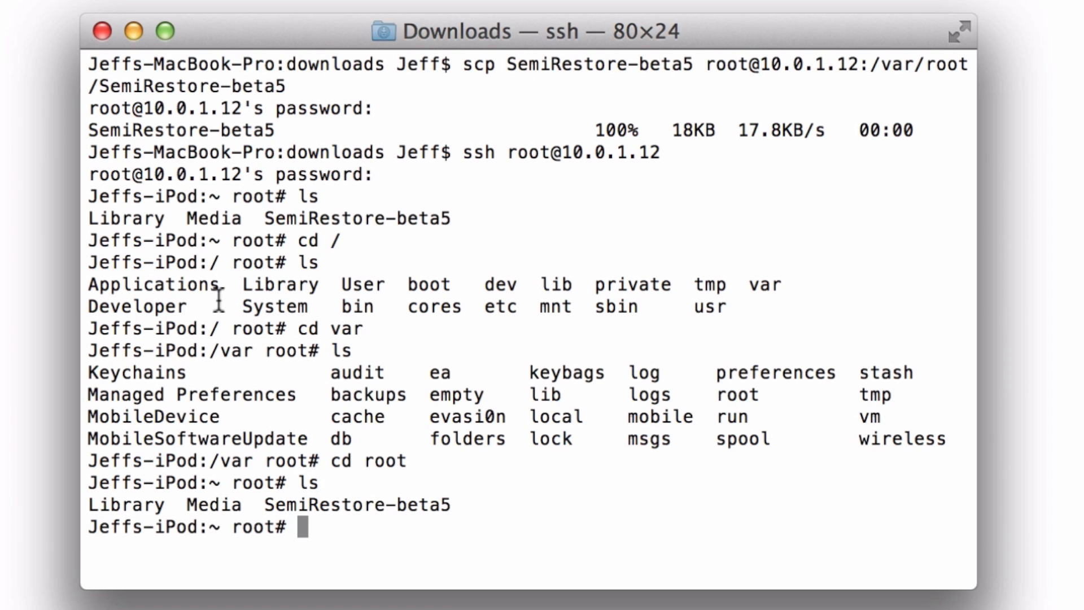
type("chmod +x SemiRestore-beta5")
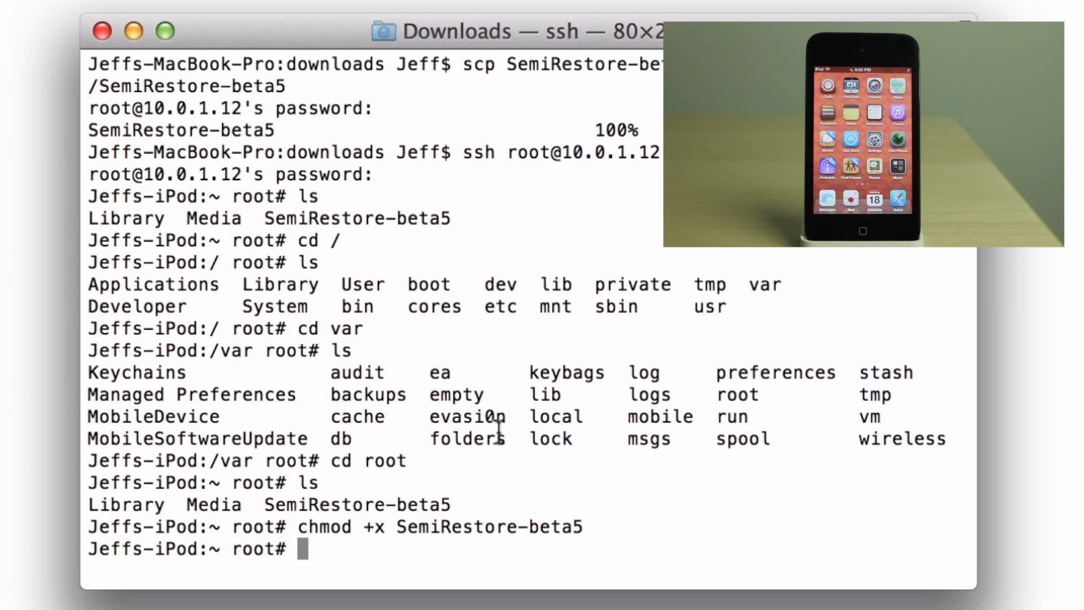
Launch ./SemiRestore-beta5 on the iPod, reaching its prompt to enter 0.
type("./SemiRestore-beta5")
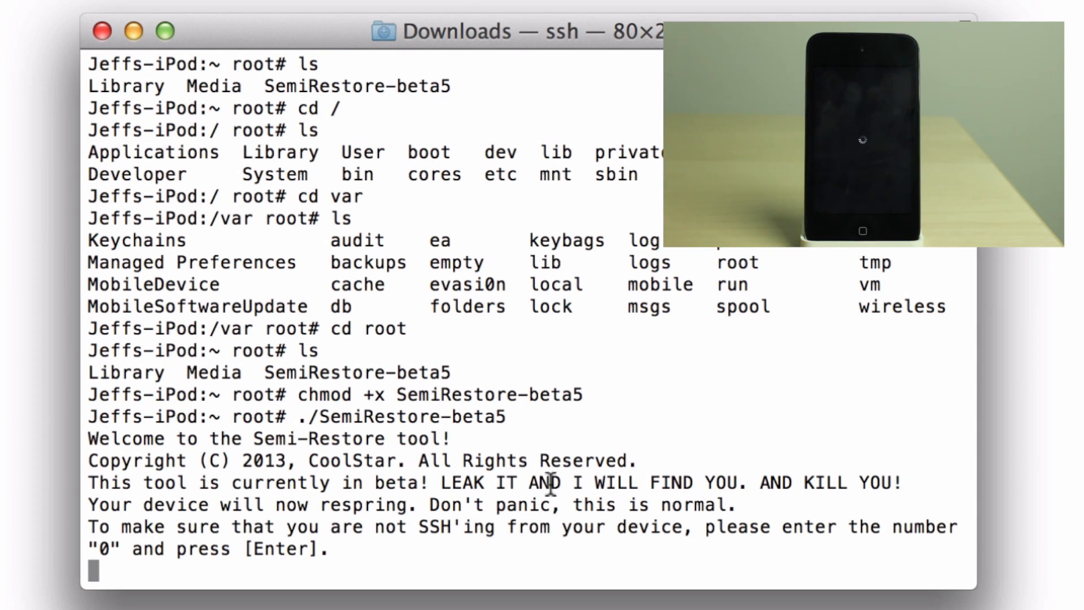
mouse_move(499, 516)
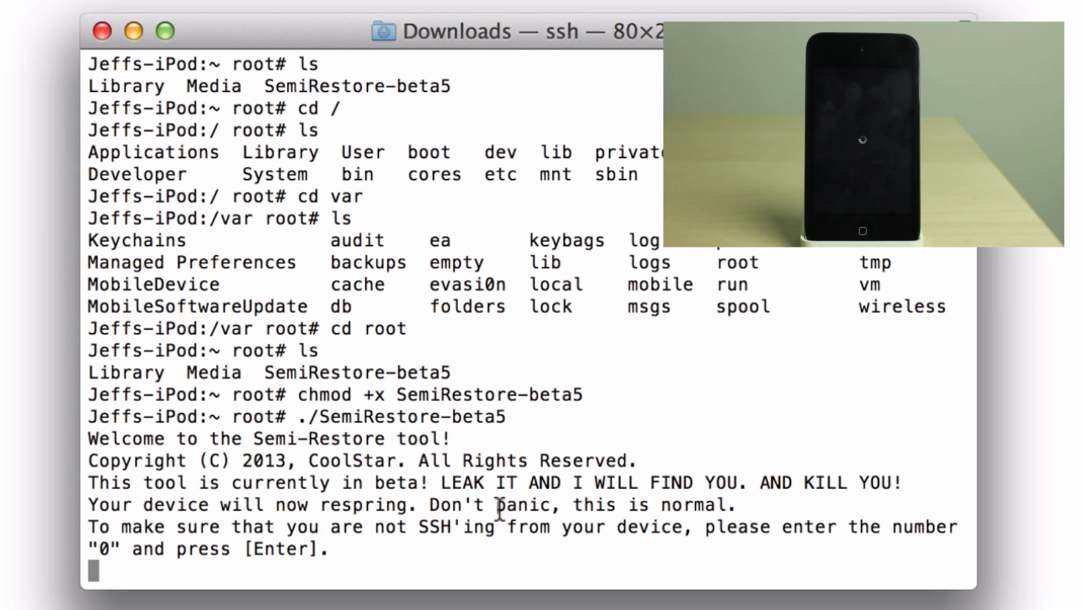
mouse_move(391, 529)
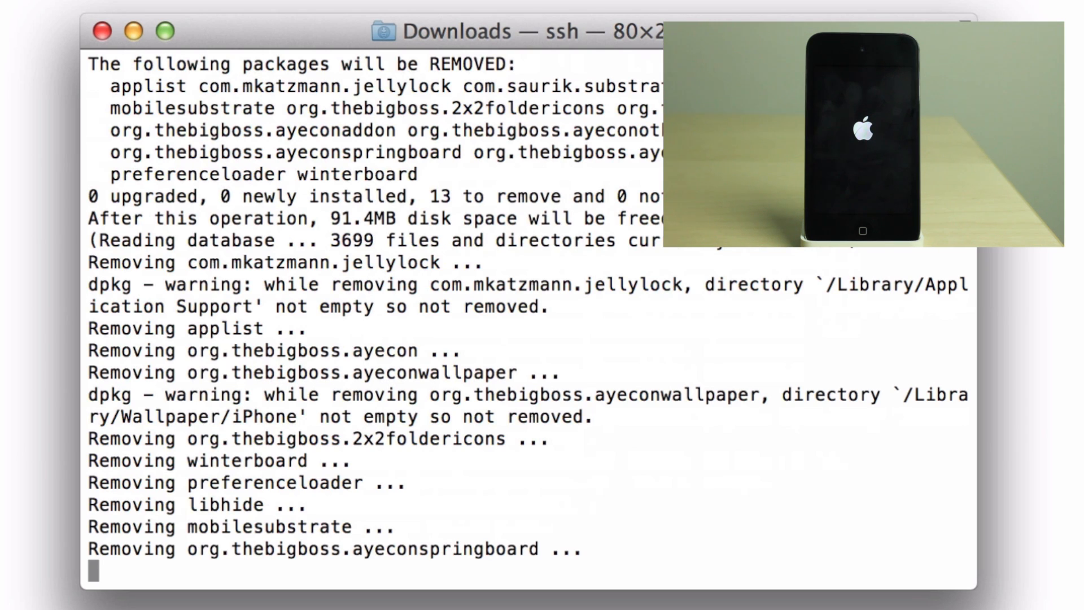
scroll("down", 3)
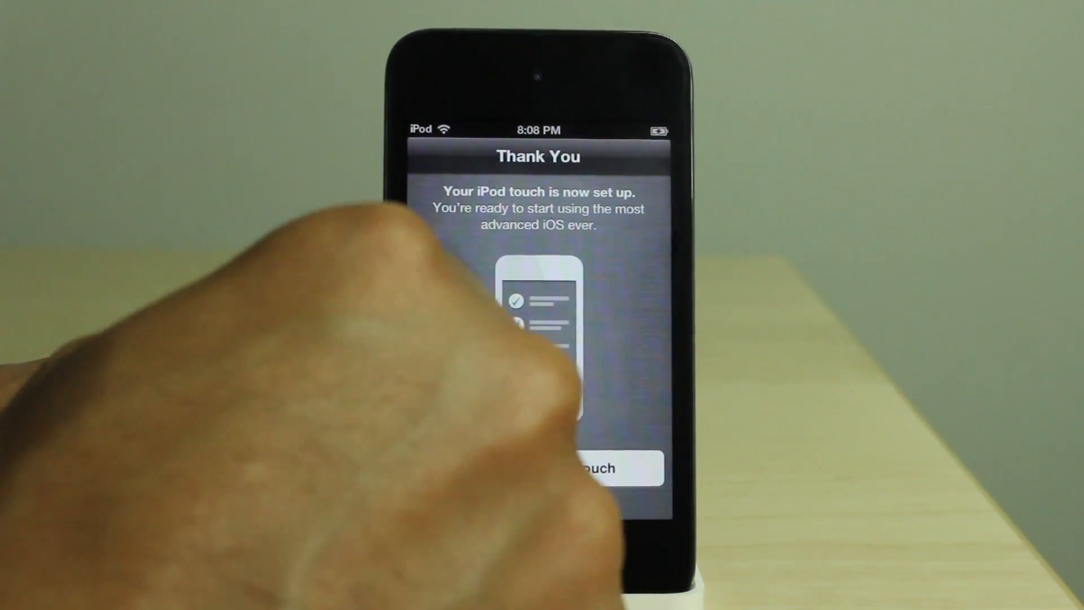
Finish the setup assistant with Start Using iPod touch on the Thank You screen.
left_click(617, 468)
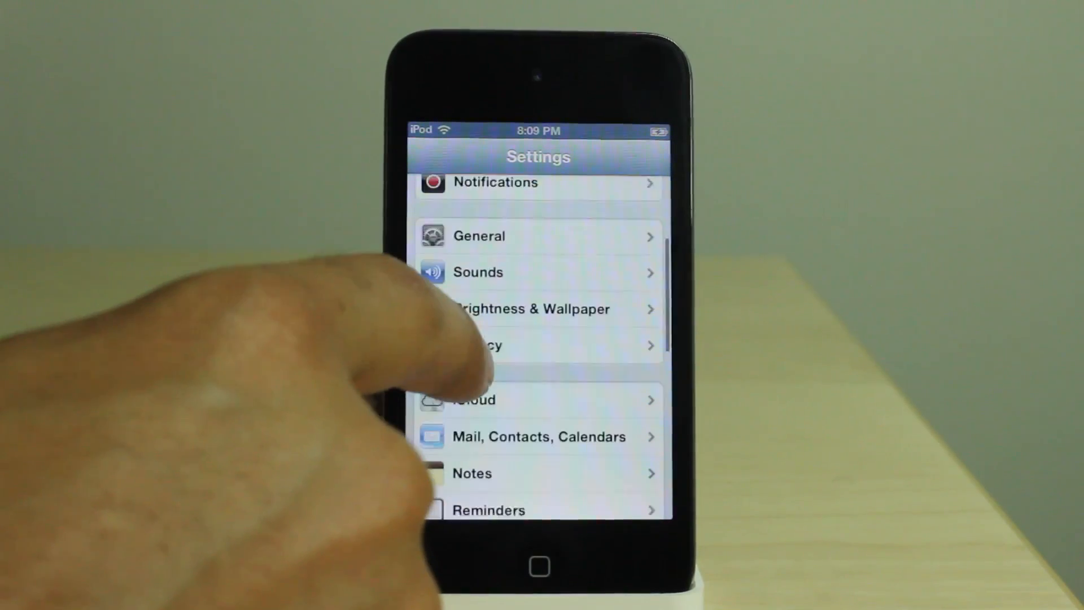
From the home screen, go into Settings and its General page on the restored iPod.
scroll("down", 3)
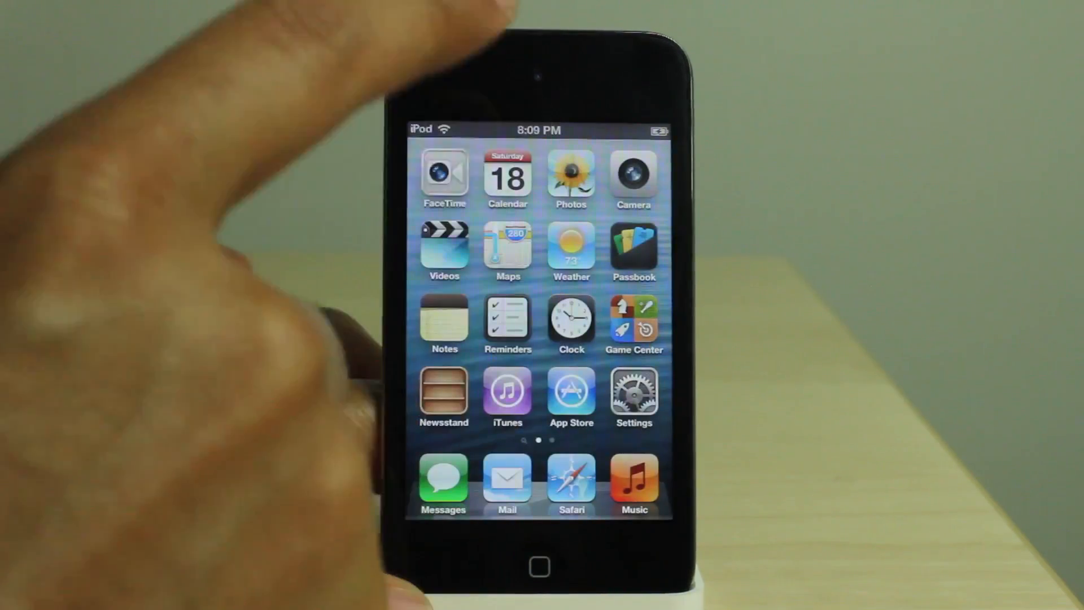
left_click(635, 393)
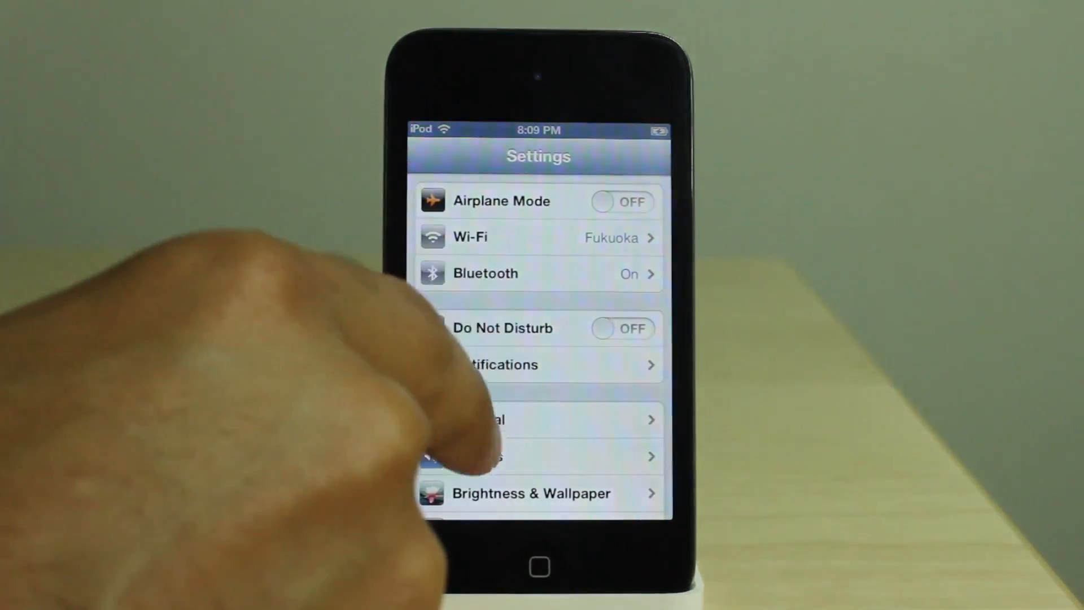
left_click(506, 419)
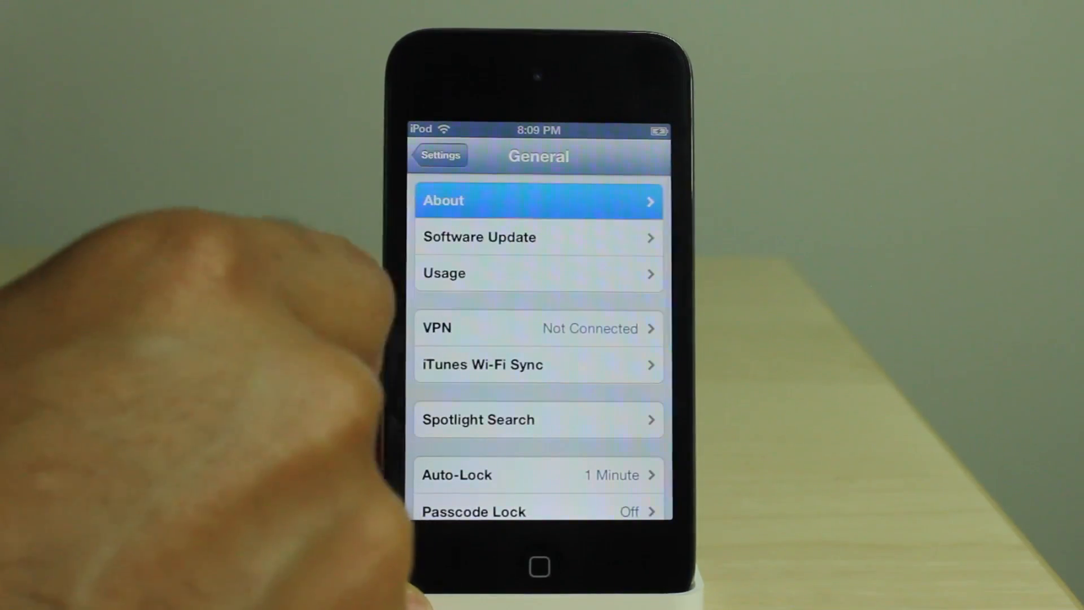